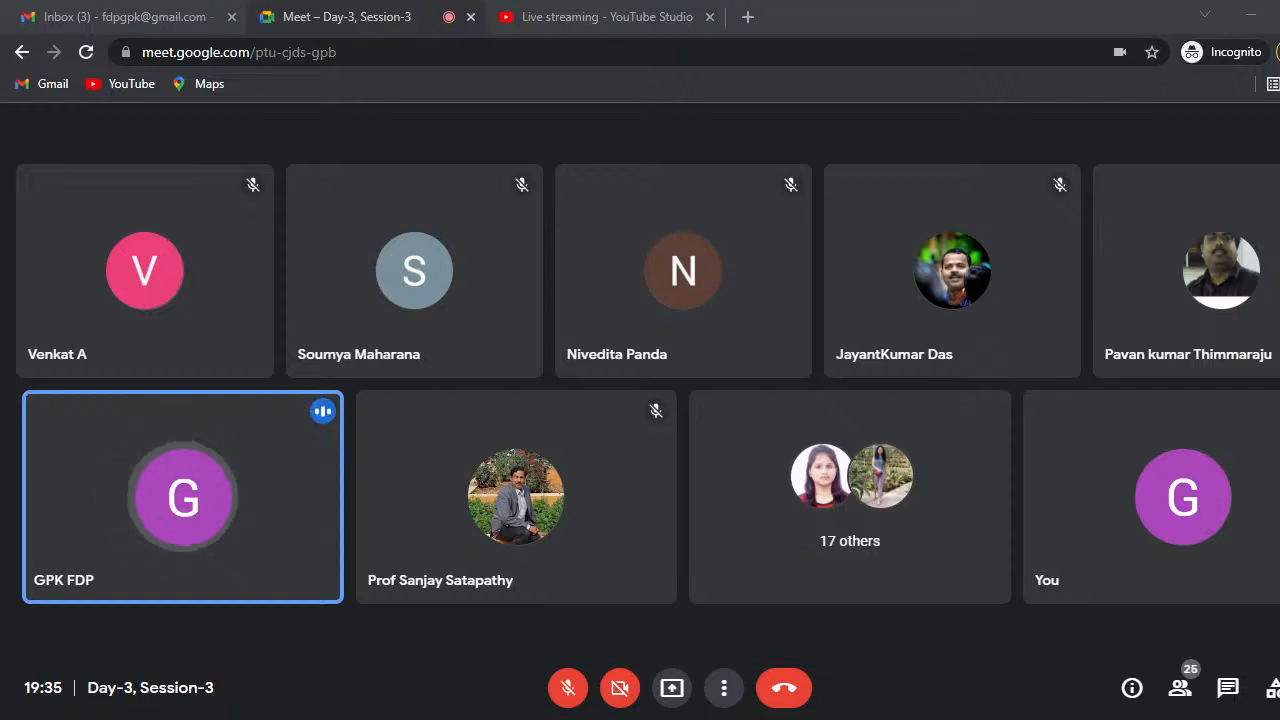
{"action": "mouse_move", "coordinate": [876, 643]}
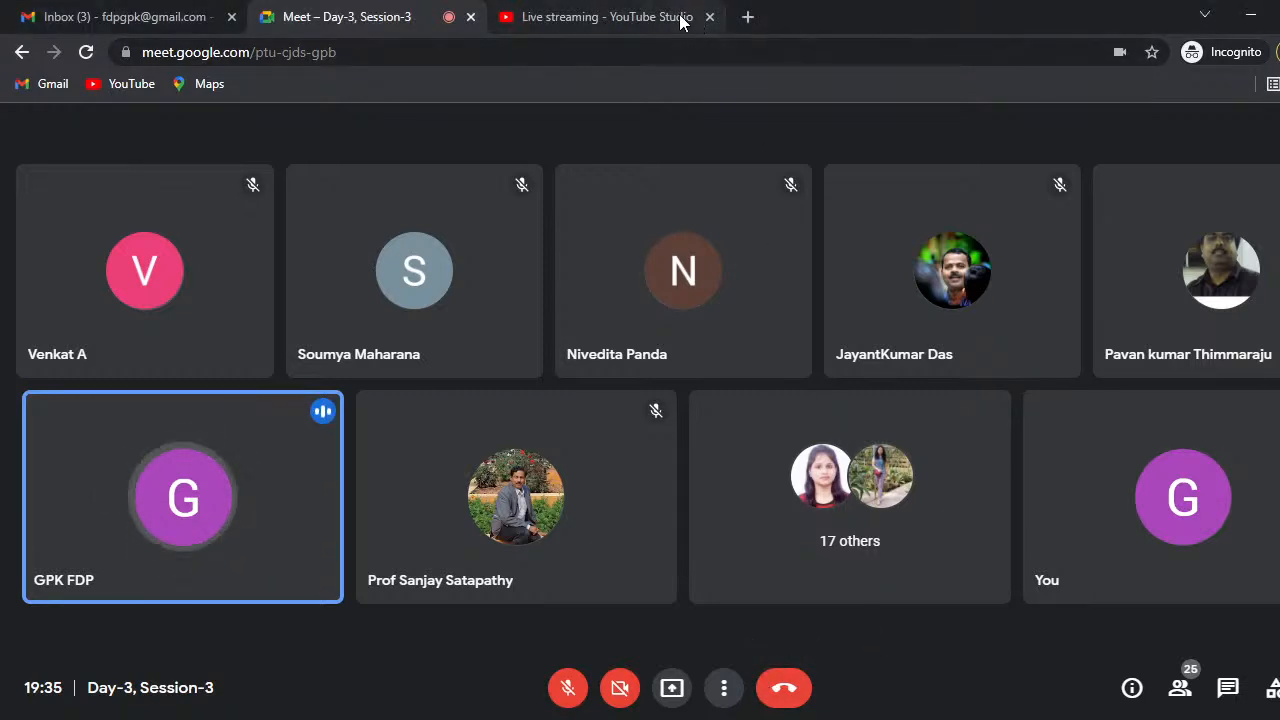
Check the YouTube Studio live dashboard until its preview shows the Meet participant grid.
{"action": "left_click", "coordinate": [600, 17]}
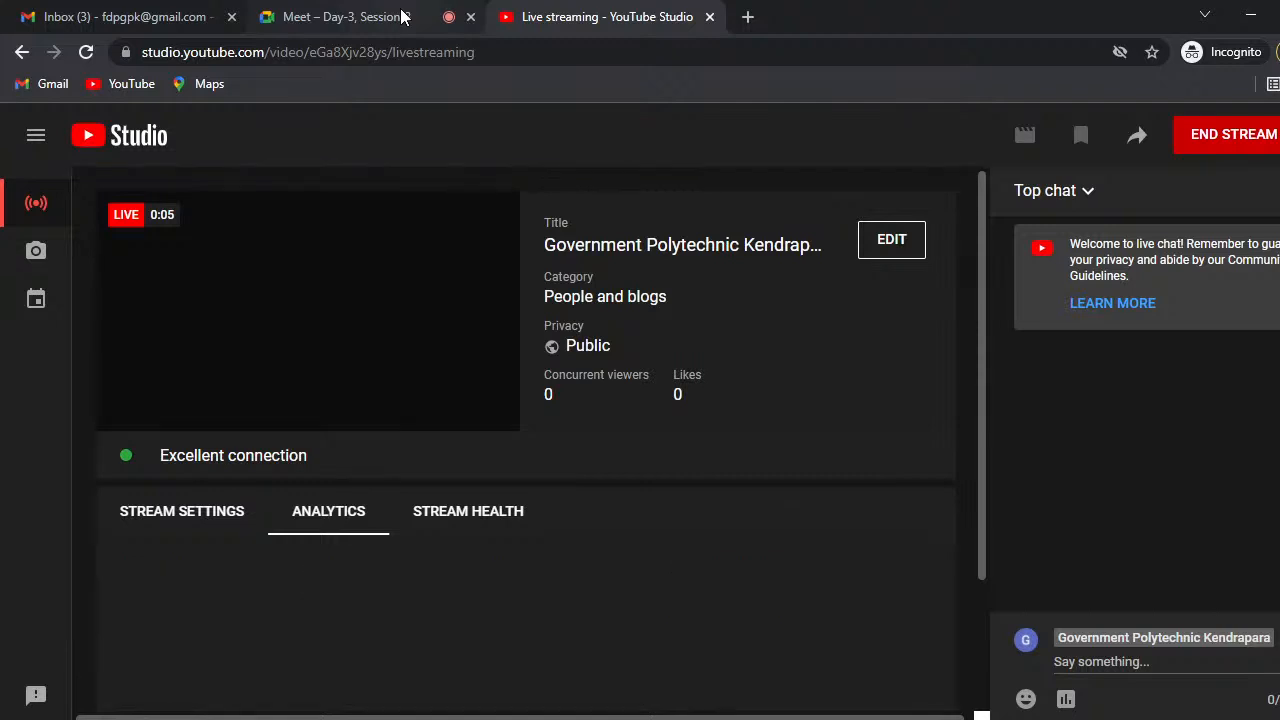
{"action": "left_click", "coordinate": [340, 17]}
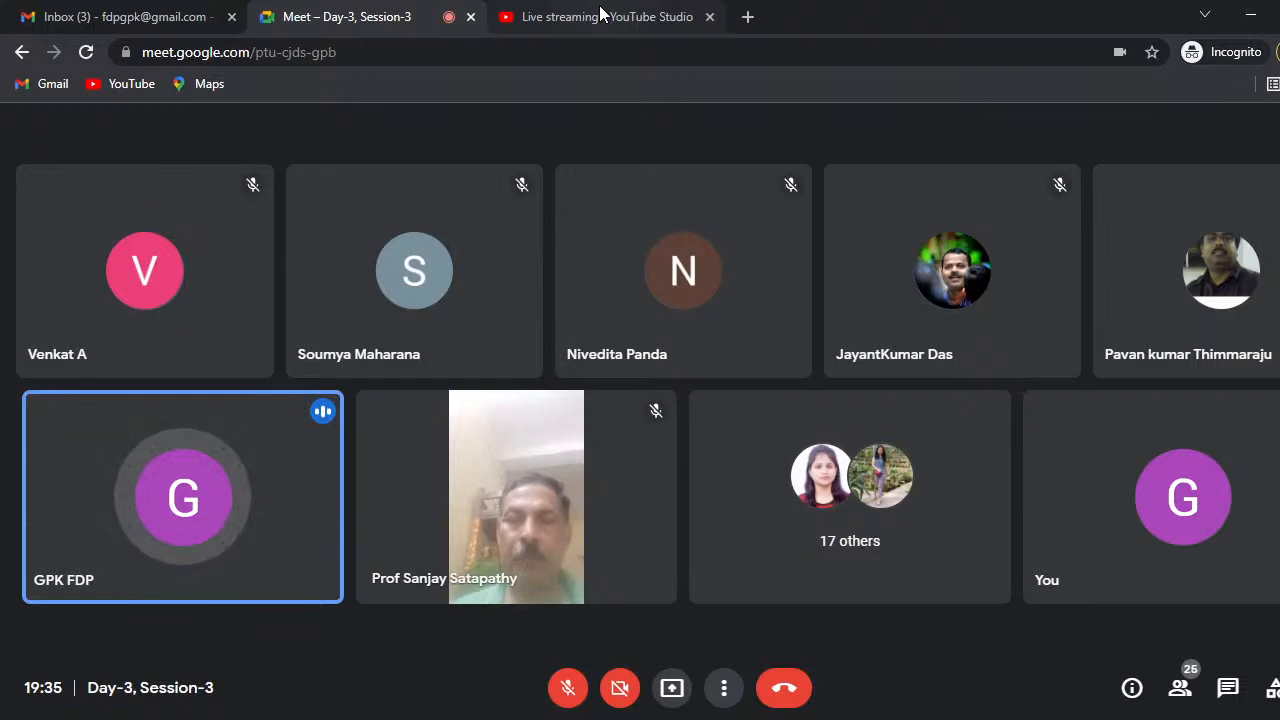
{"action": "left_click", "coordinate": [607, 17]}
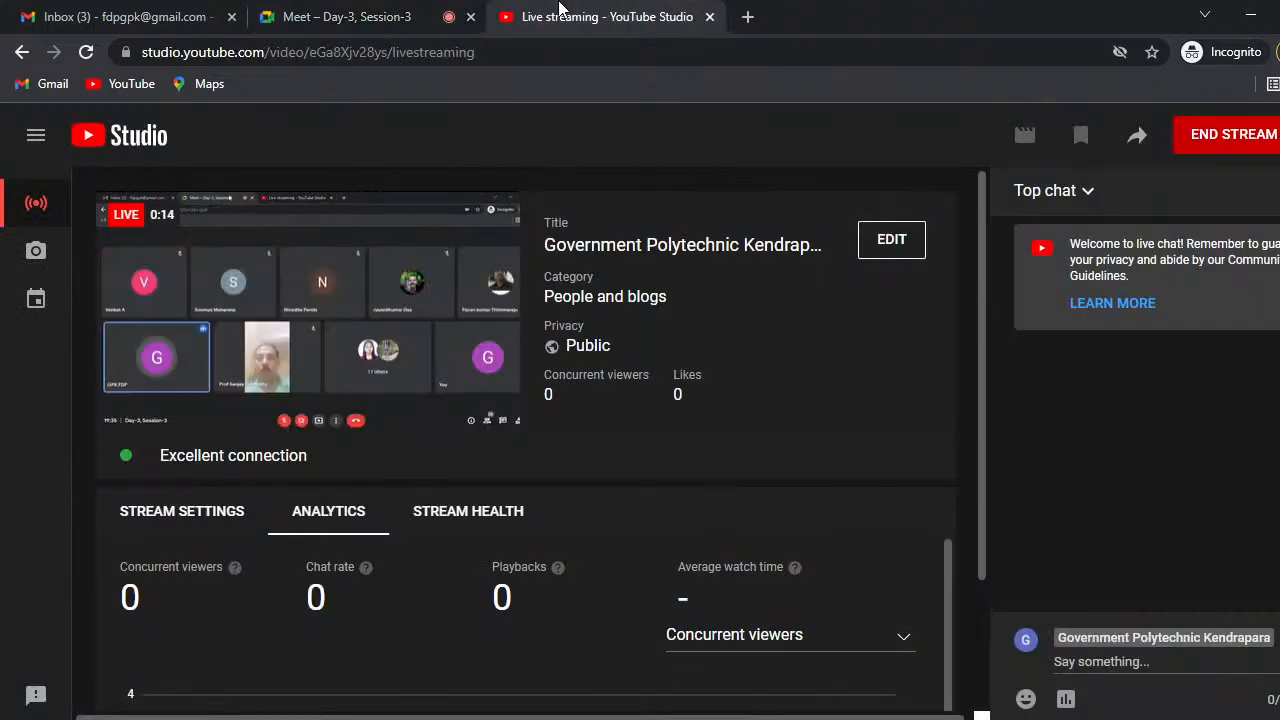
Admit the two waiting guests into the Meet call, bringing the count to 27.
{"action": "left_click", "coordinate": [345, 17]}
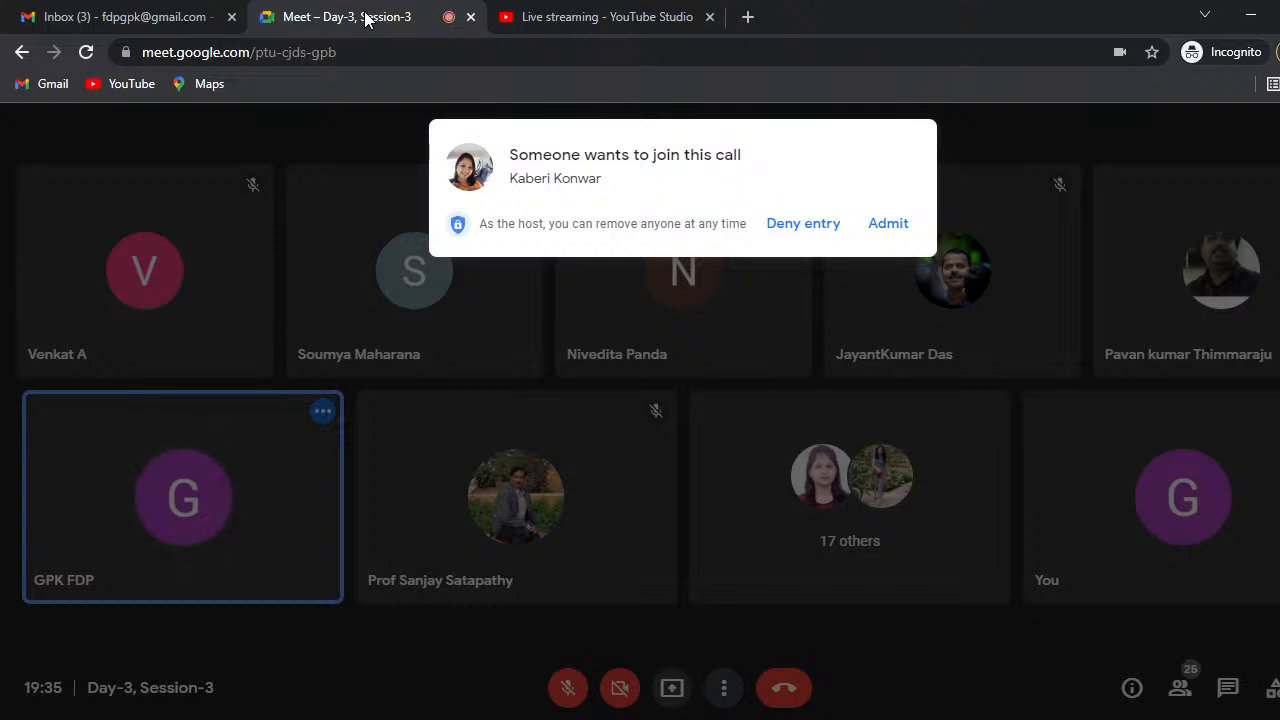
{"action": "left_click", "coordinate": [887, 223]}
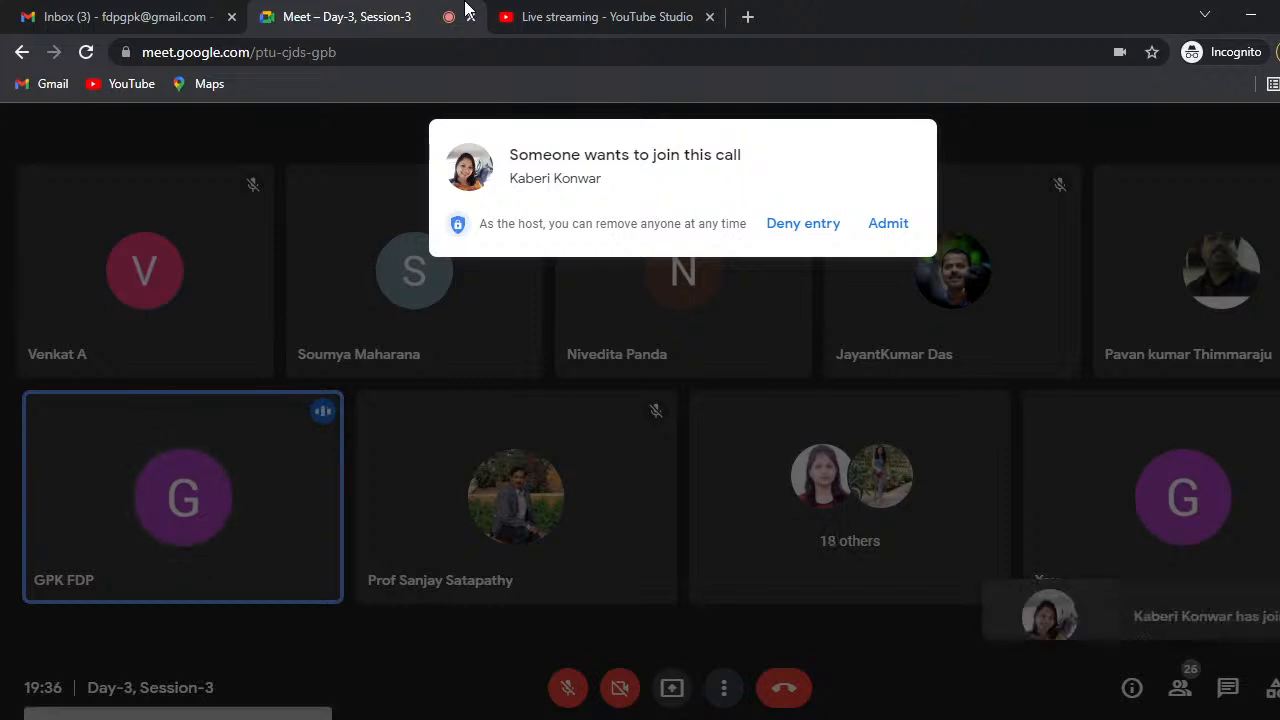
{"action": "left_click", "coordinate": [887, 223]}
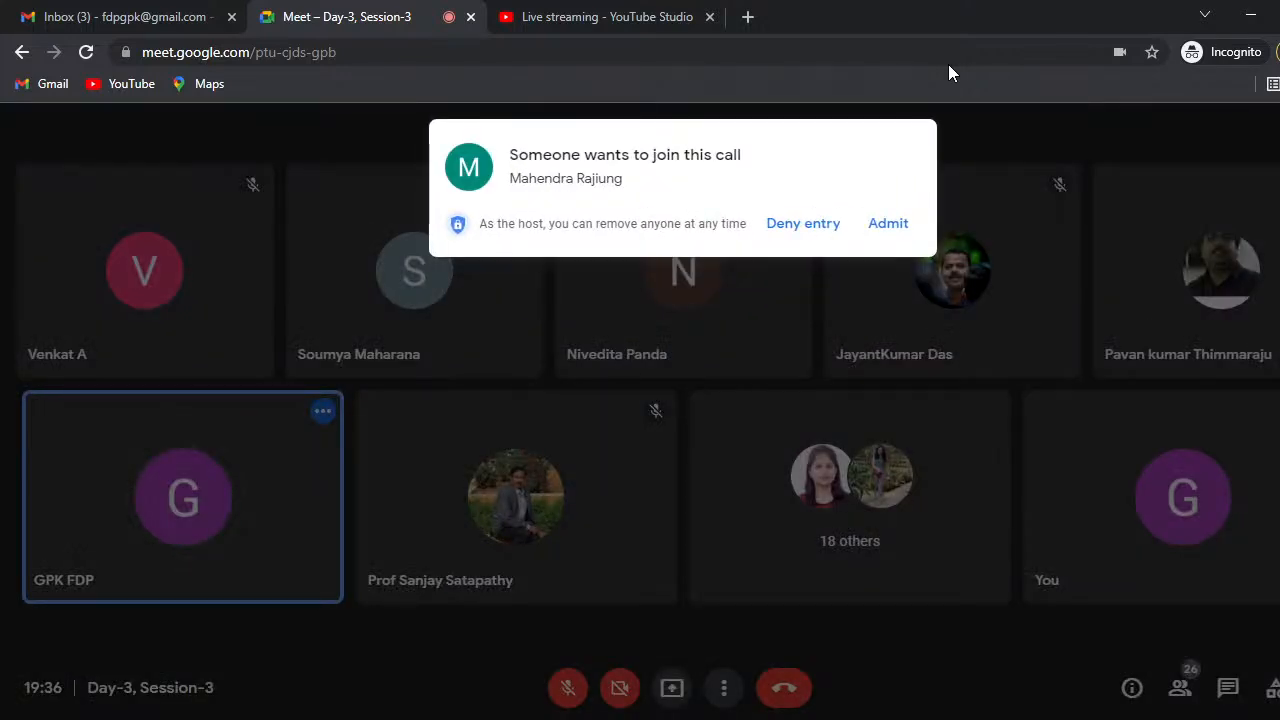
{"action": "left_click", "coordinate": [887, 223]}
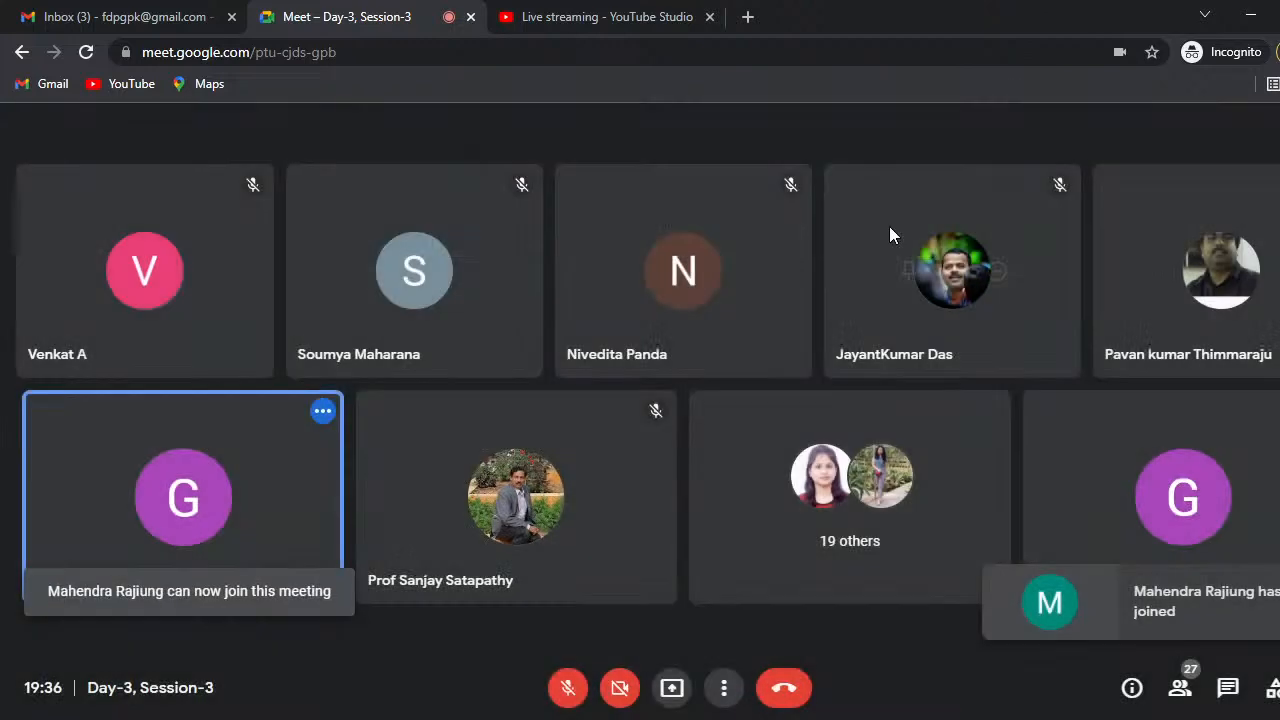
{"action": "mouse_move", "coordinate": [915, 91]}
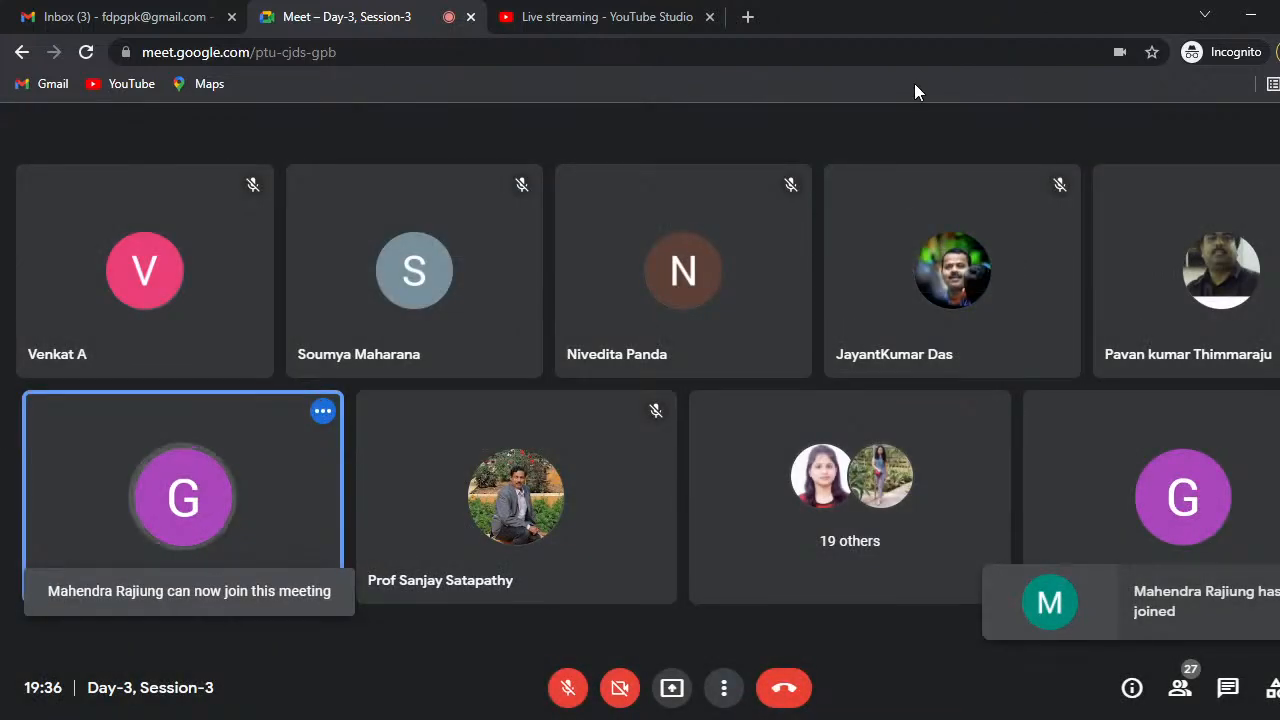